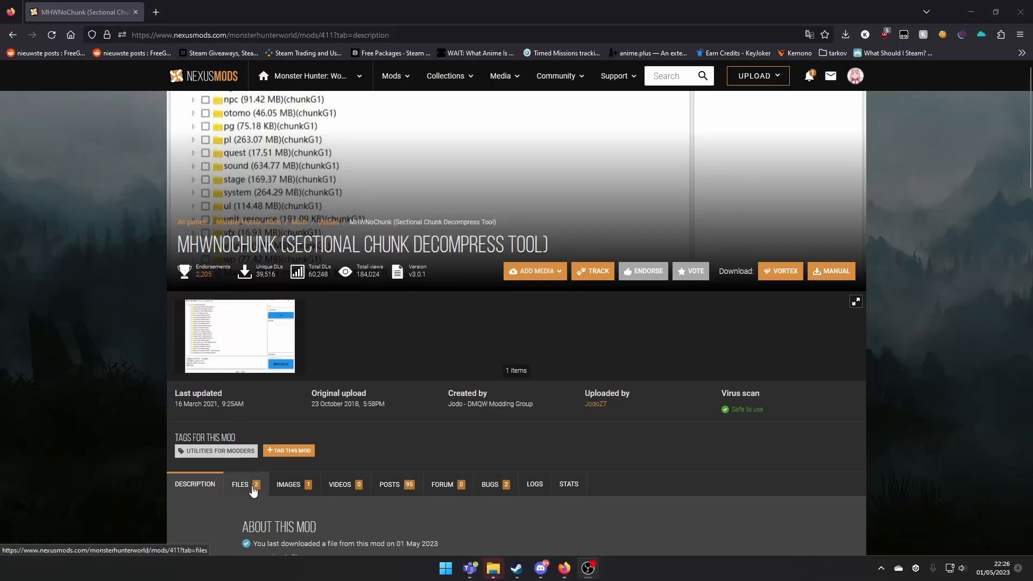
- Manually download MHWNoChunk v3.0.1 from the mod's Files list on Nexus Mods
{"action": "left_click", "coordinate": [240, 484]}
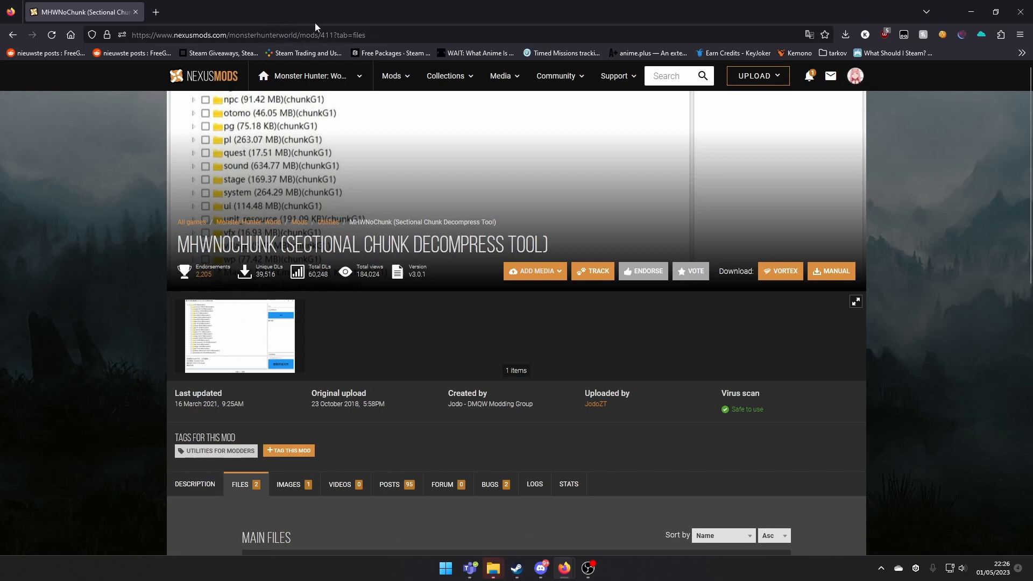
{"action": "scroll", "scroll_direction": "down", "scroll_amount": 3}
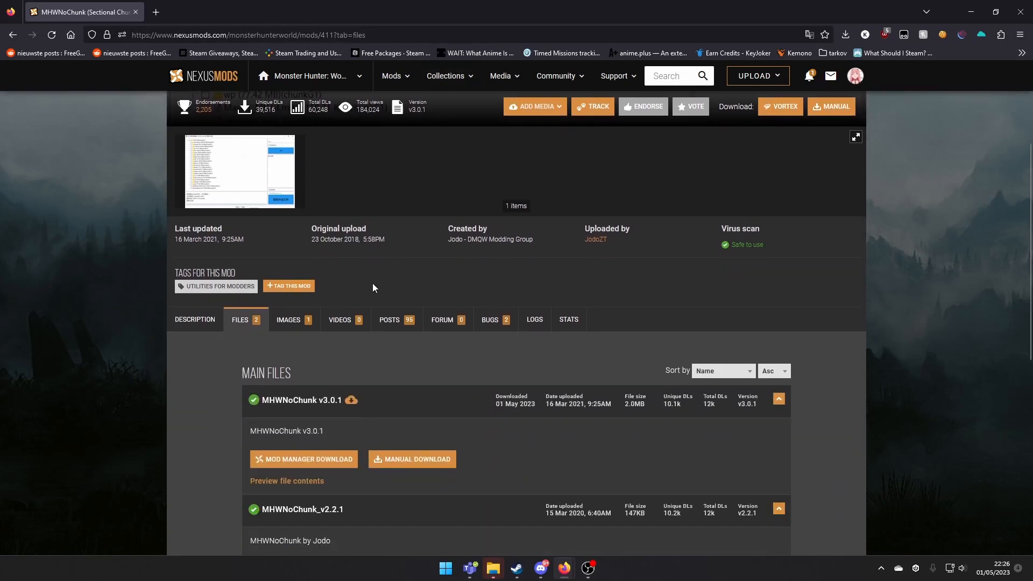
{"action": "scroll", "scroll_direction": "down", "scroll_amount": 3}
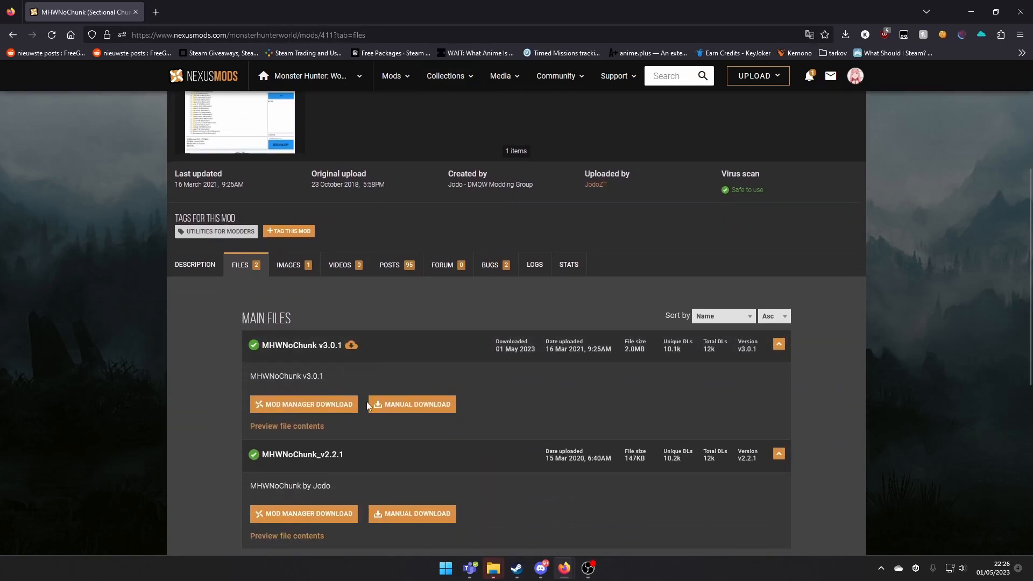
{"action": "left_click", "coordinate": [412, 404]}
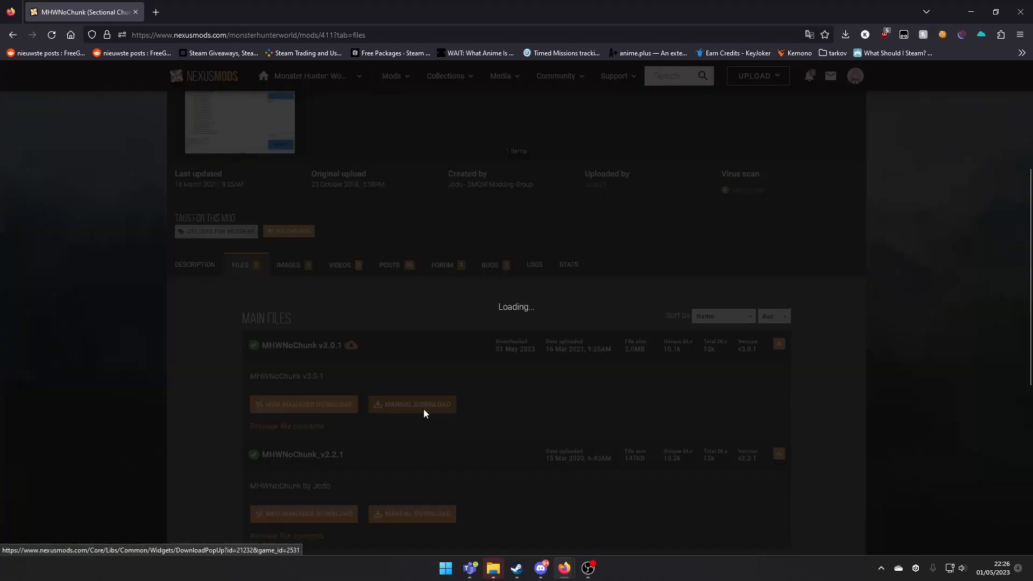
{"action": "left_click", "coordinate": [412, 404]}
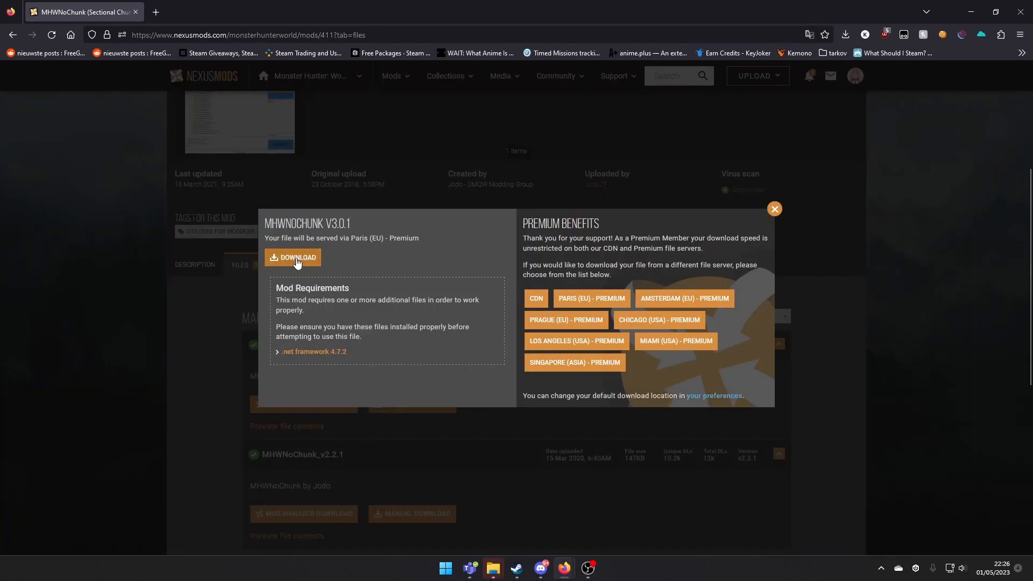
{"action": "left_click", "coordinate": [292, 257]}
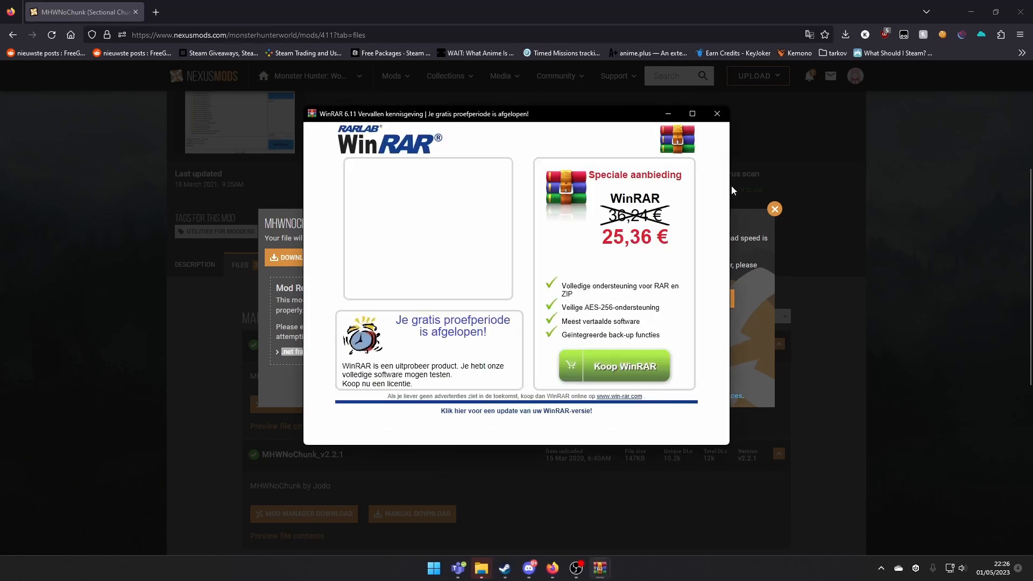
- Dismiss WinRAR's trial notice, then close the archive after extracting to 'no chunk tool'
{"action": "left_click", "coordinate": [716, 113]}
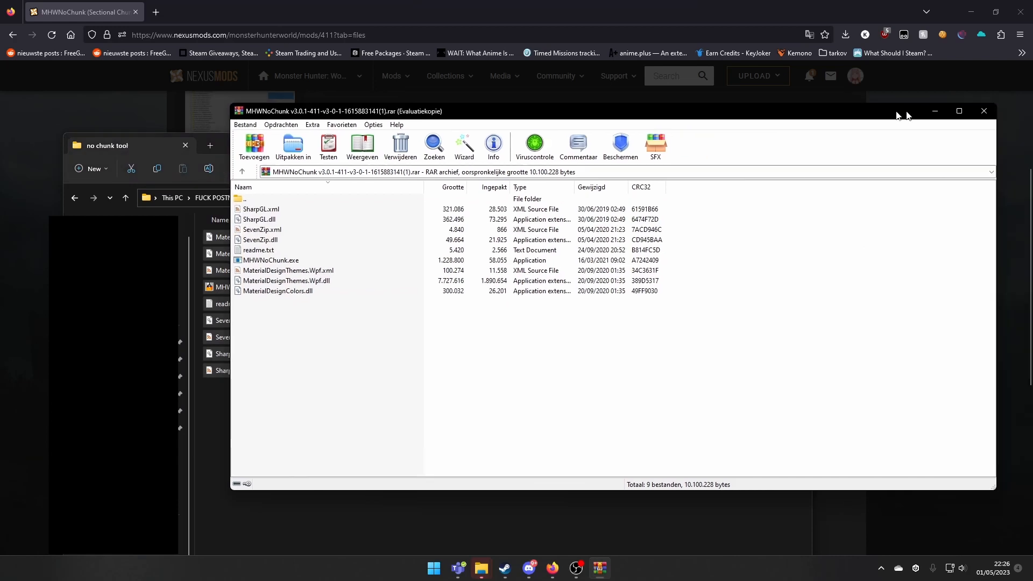
{"action": "left_click", "coordinate": [983, 110]}
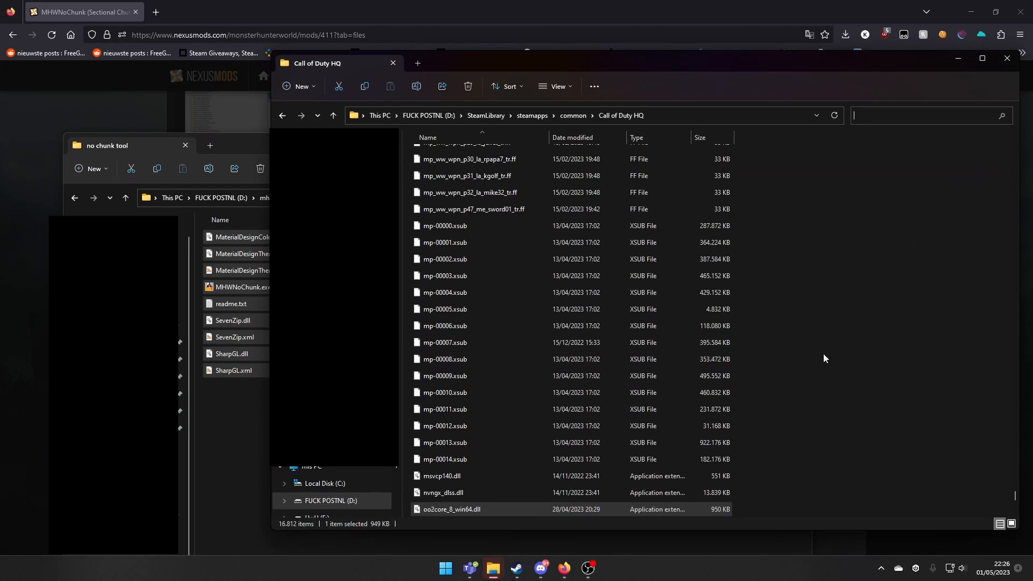
- Copy oo2core_8_win64.dll into 'no chunk tool' and browse Monster Hunter: World's local files
{"action": "scroll", "scroll_direction": "down", "scroll_amount": 3}
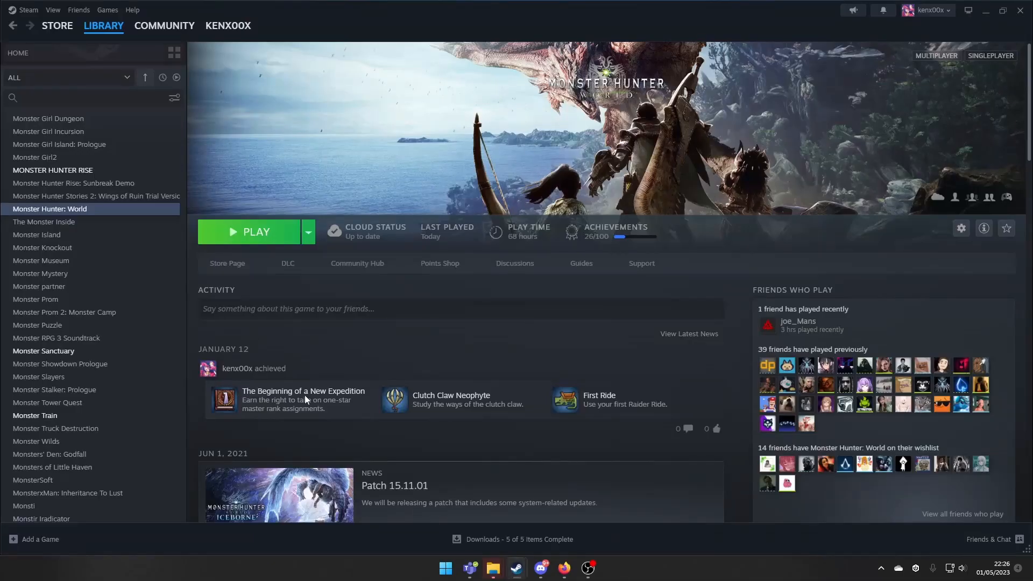
{"action": "left_click", "coordinate": [70, 98]}
{"action": "type", "text": "call of"}
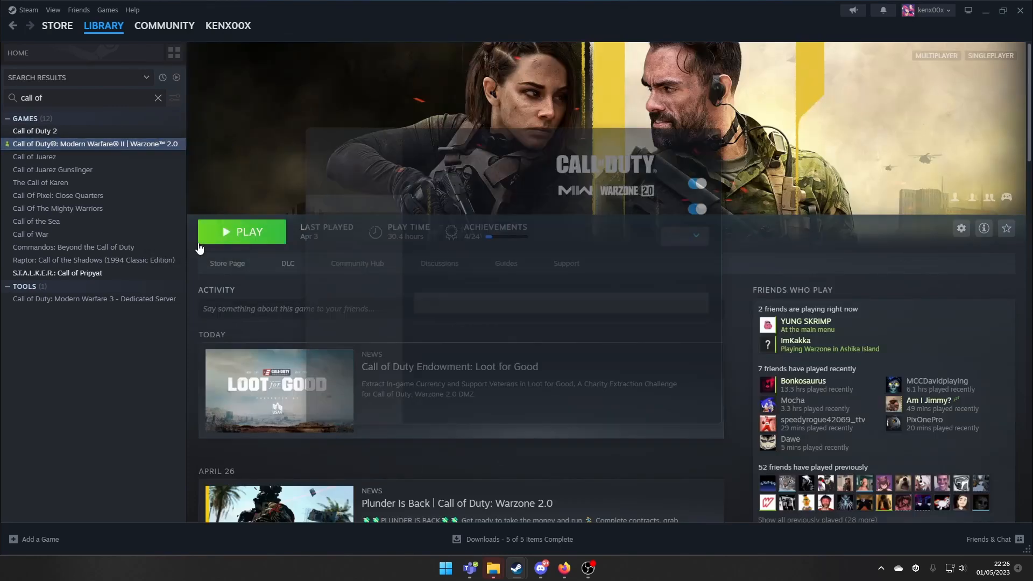
{"action": "left_click", "coordinate": [960, 228]}
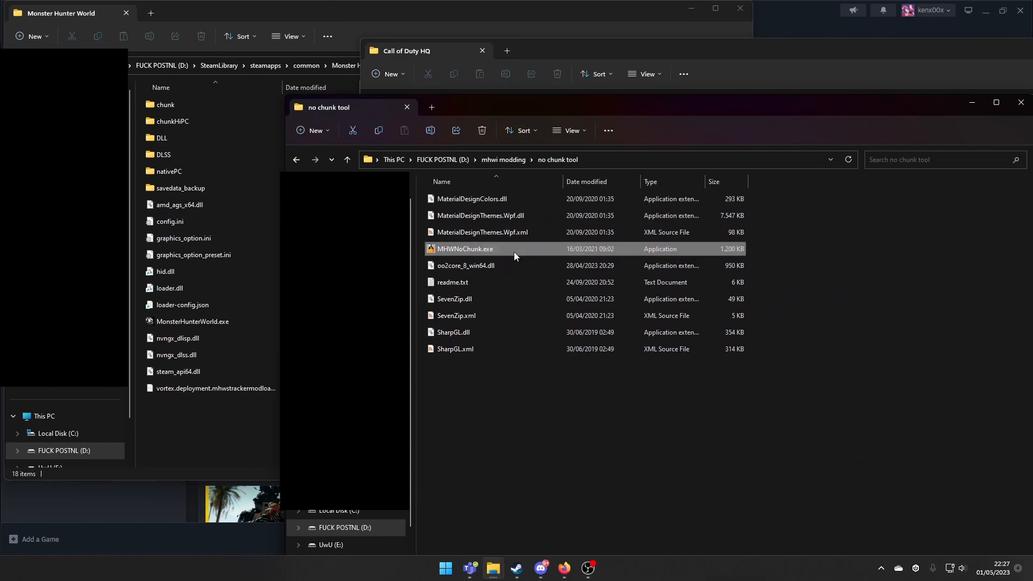
- Run MHWNoChunk.exe, search 'mons', and switch to the Monster Hunter World folder window
{"action": "double_click", "coordinate": [465, 249]}
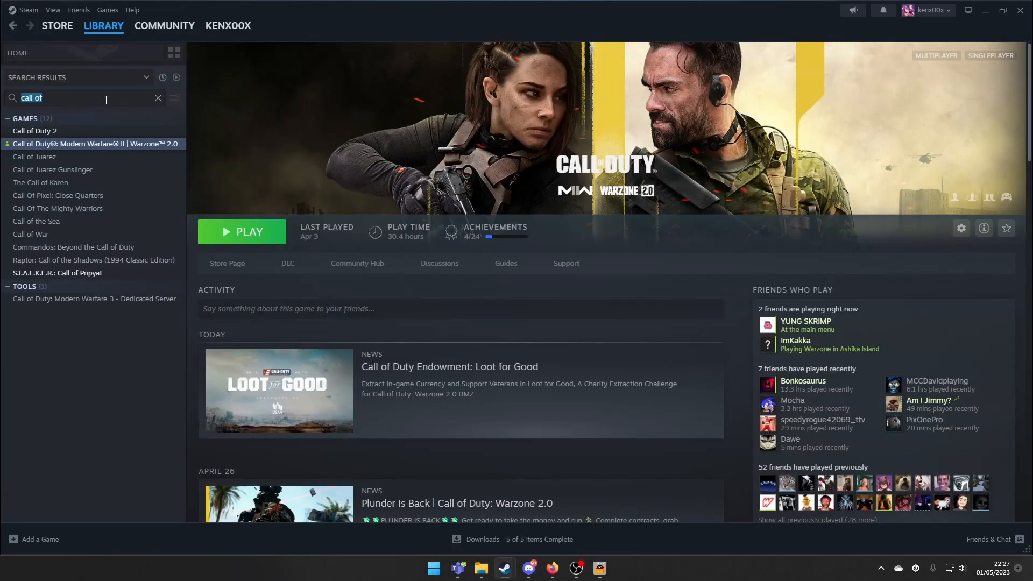
{"action": "type", "text": "monster huin"}
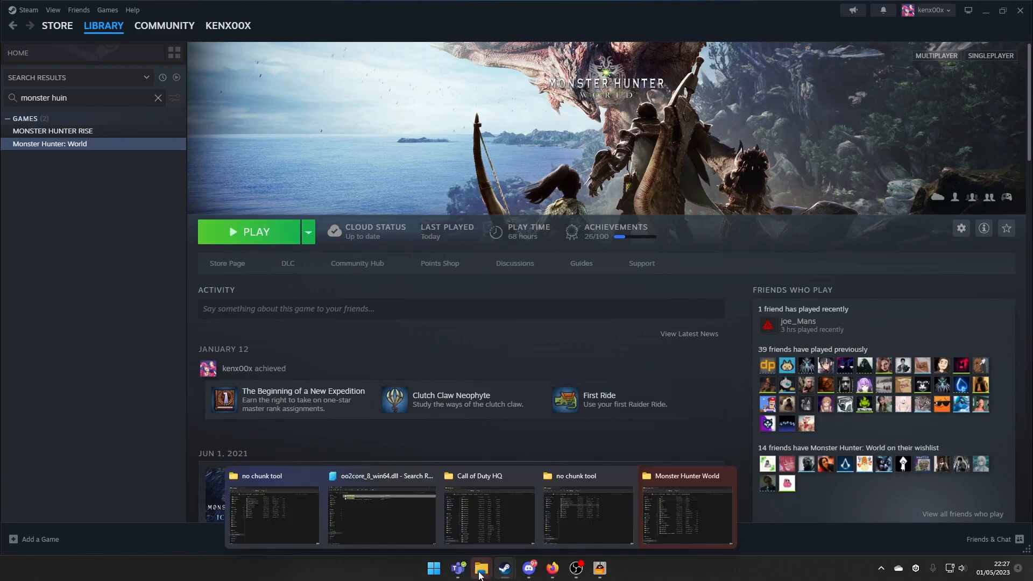
{"action": "left_click", "coordinate": [687, 515]}
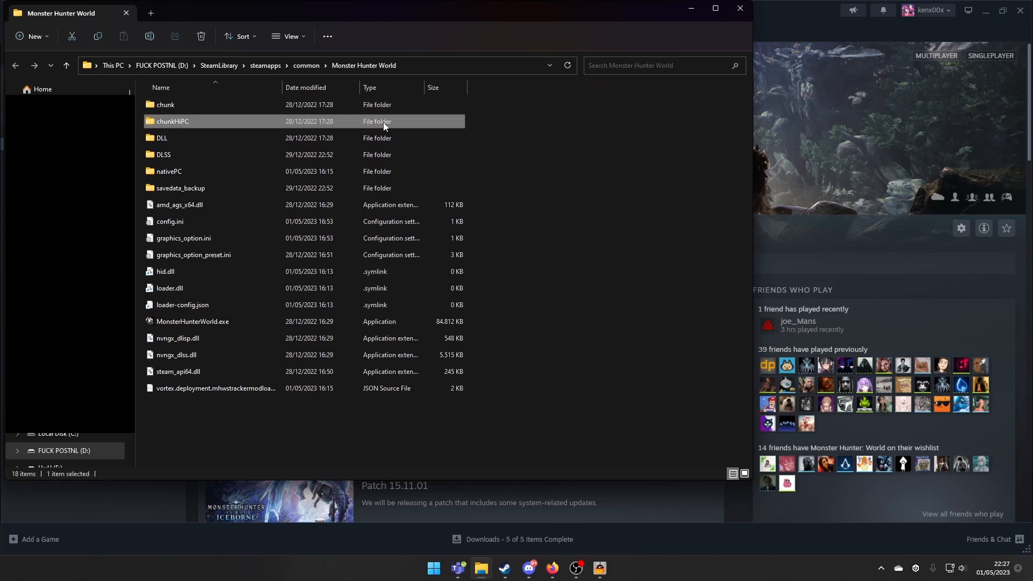
{"action": "mouse_move", "coordinate": [248, 119]}
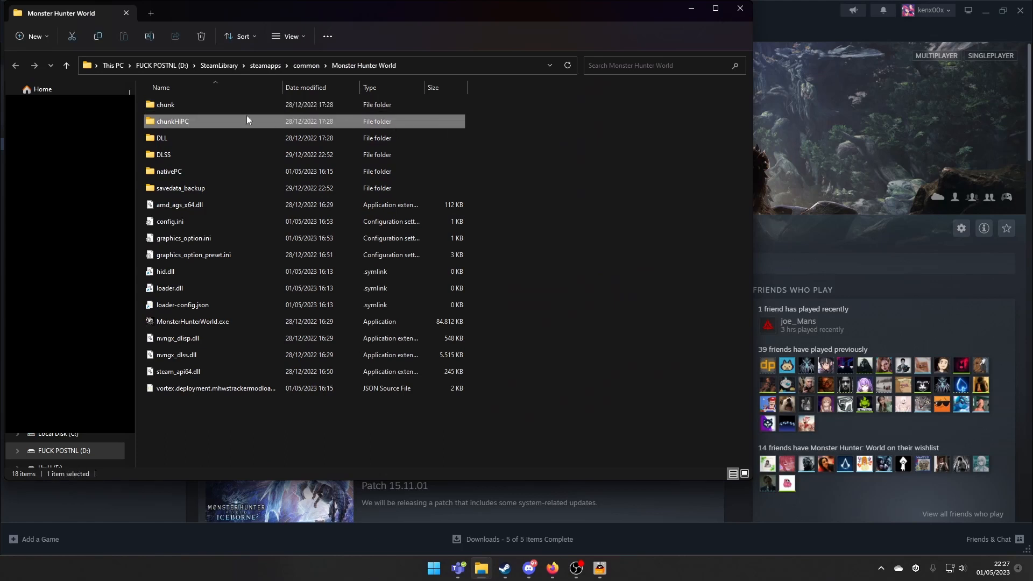
- Open the chunkHiPC folder to reach chunkG0.bin for MHWNoChunk
{"action": "double_click", "coordinate": [172, 121]}
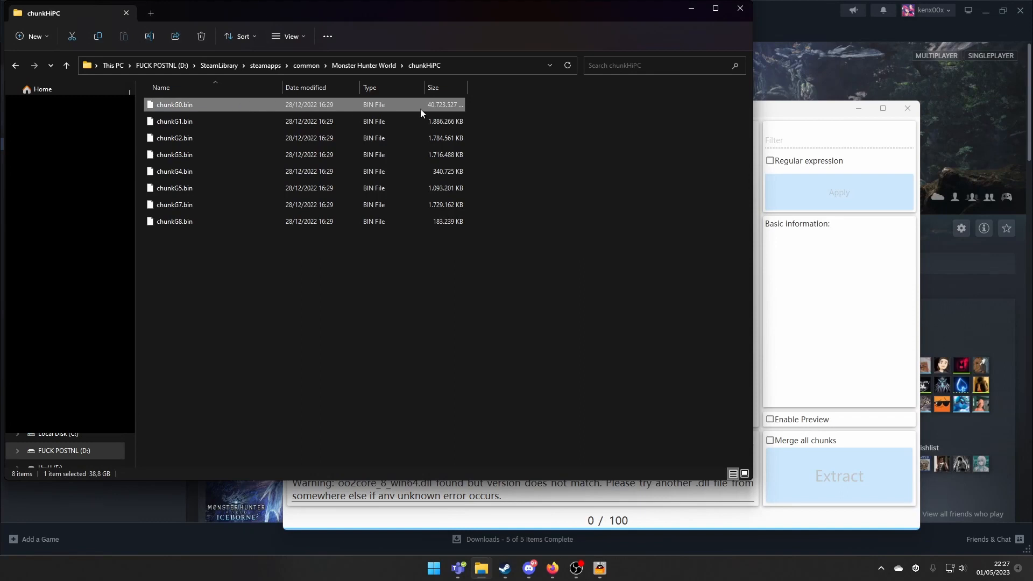
{"action": "mouse_move", "coordinate": [759, 240]}
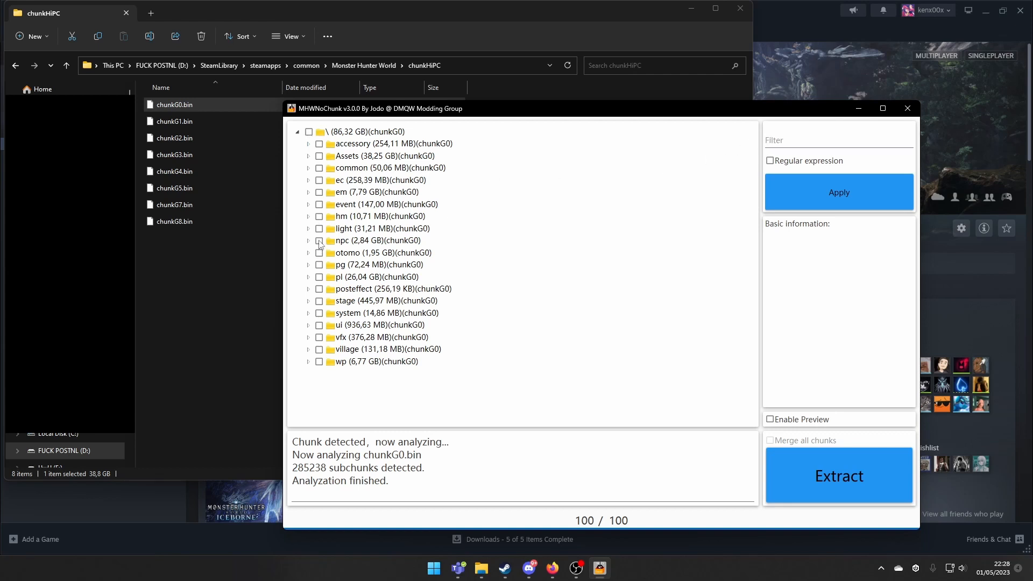
- Check the npc folder and preview npc002_face_BM.tex in MHWNoChunk
{"action": "left_click", "coordinate": [319, 240]}
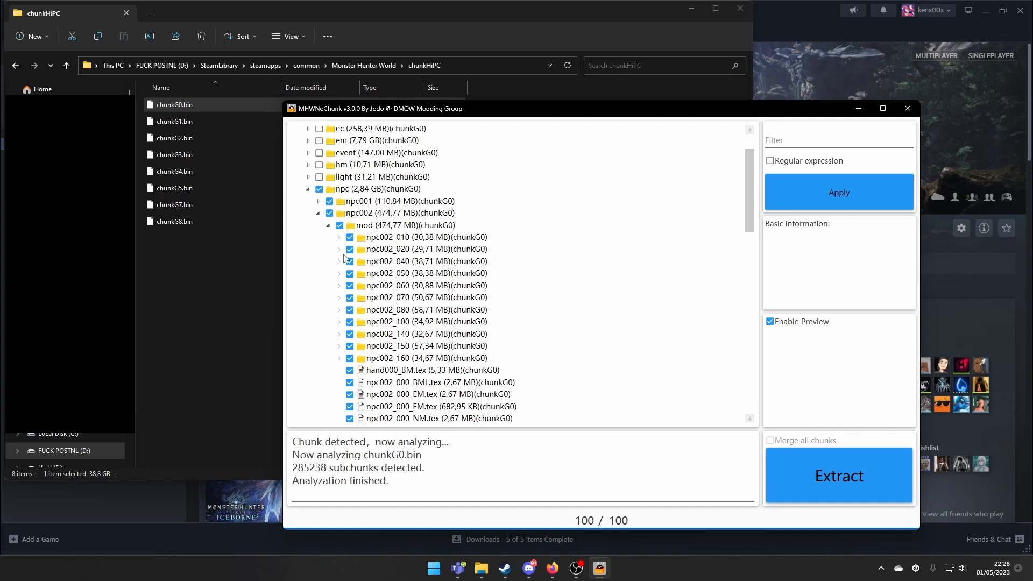
{"action": "scroll", "scroll_direction": "down", "scroll_amount": 3}
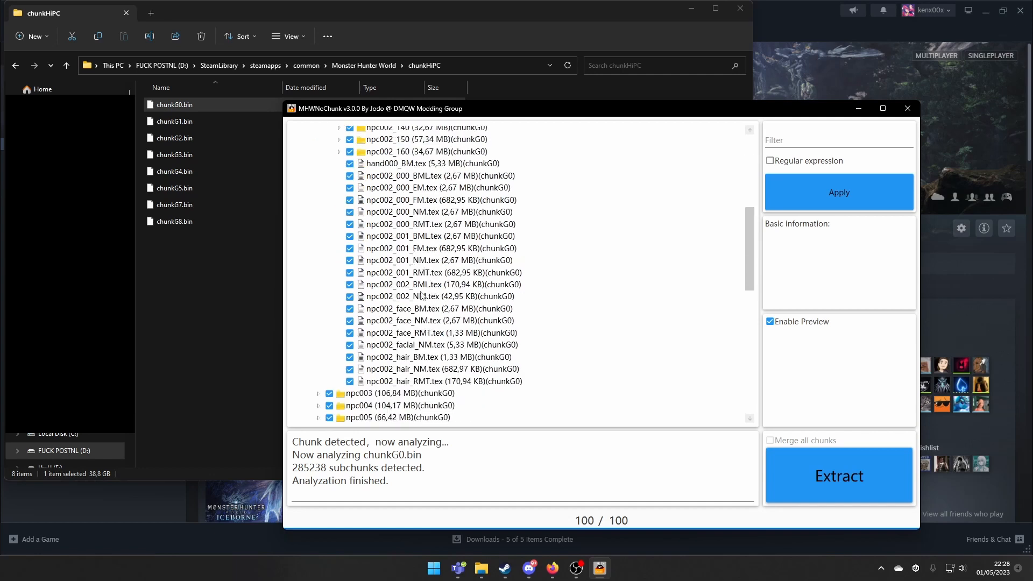
{"action": "left_click", "coordinate": [411, 308]}
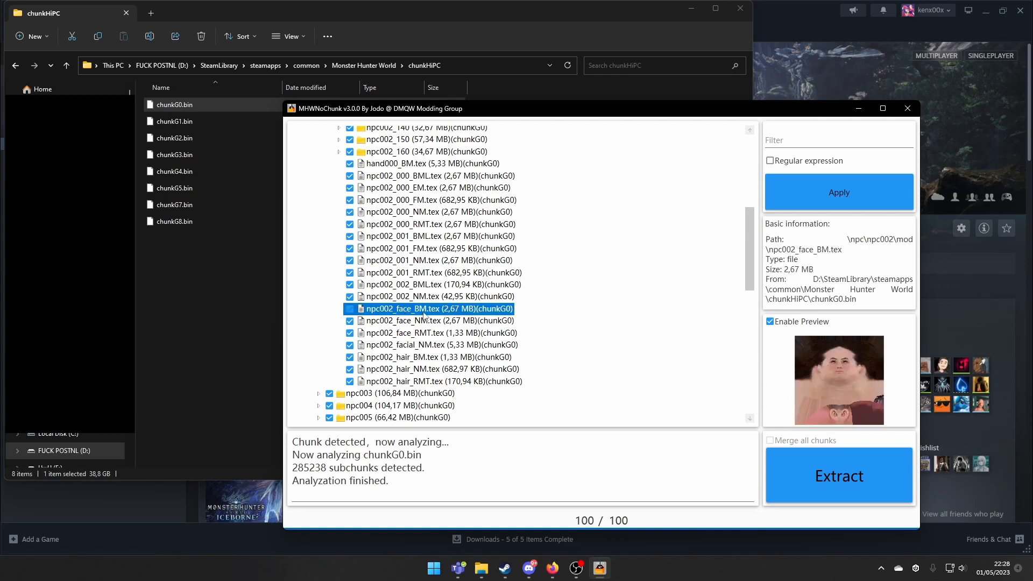
{"action": "mouse_move", "coordinate": [812, 475]}
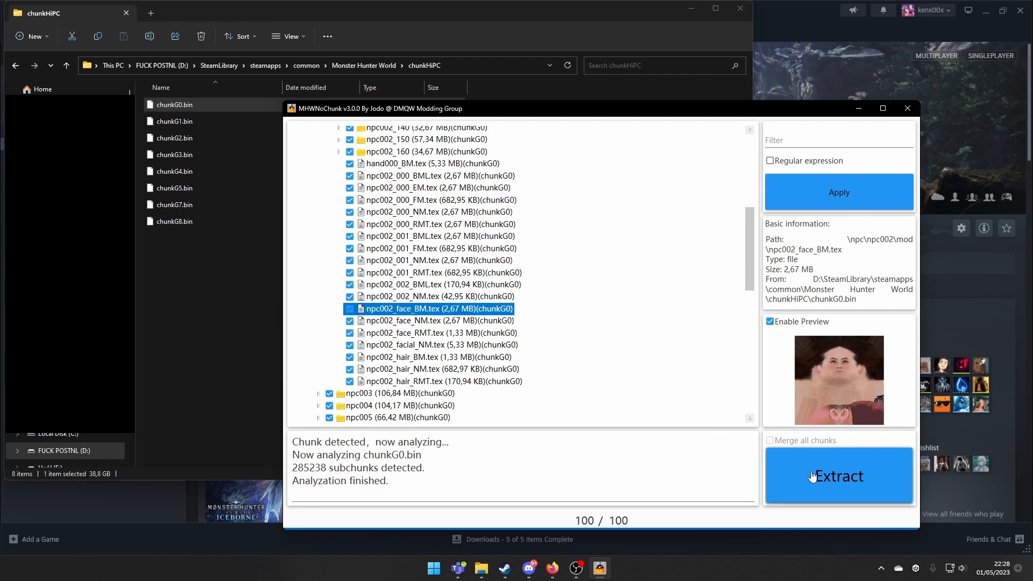
- Extract the checked npc files and confirm the destination folder in Browse For Folder
{"action": "left_click", "coordinate": [838, 475]}
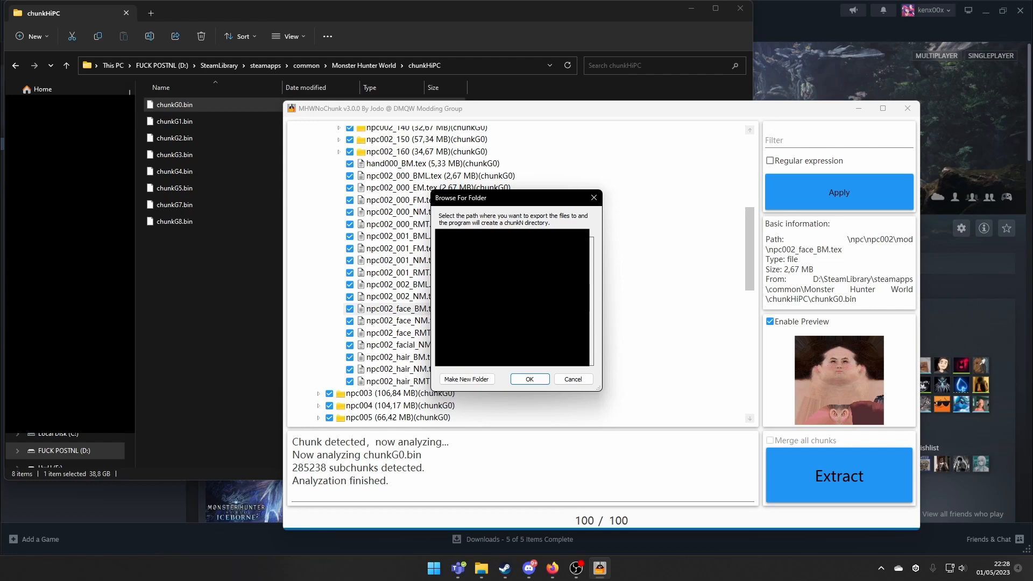
{"action": "mouse_move", "coordinate": [549, 374]}
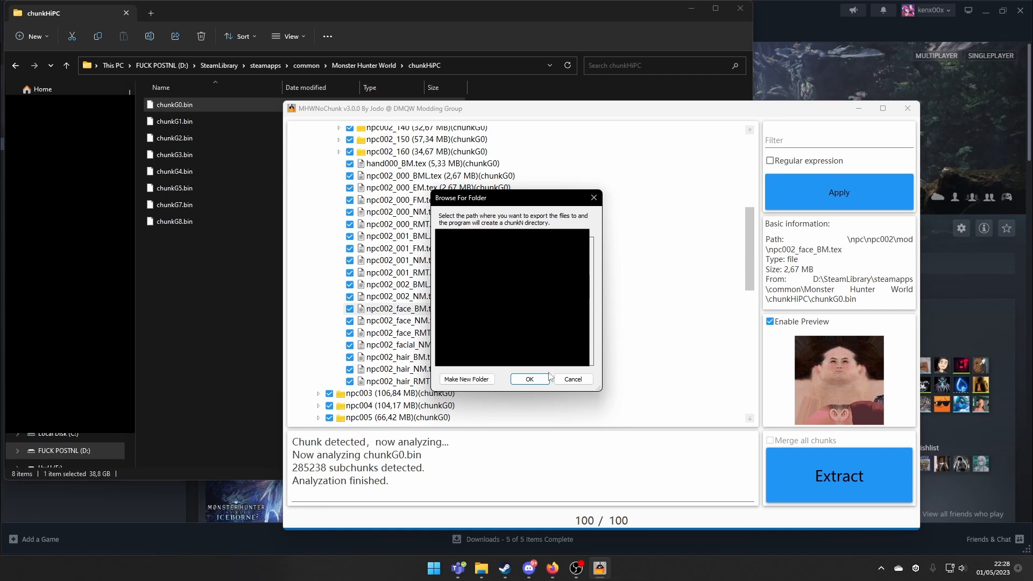
{"action": "left_click", "coordinate": [529, 378]}
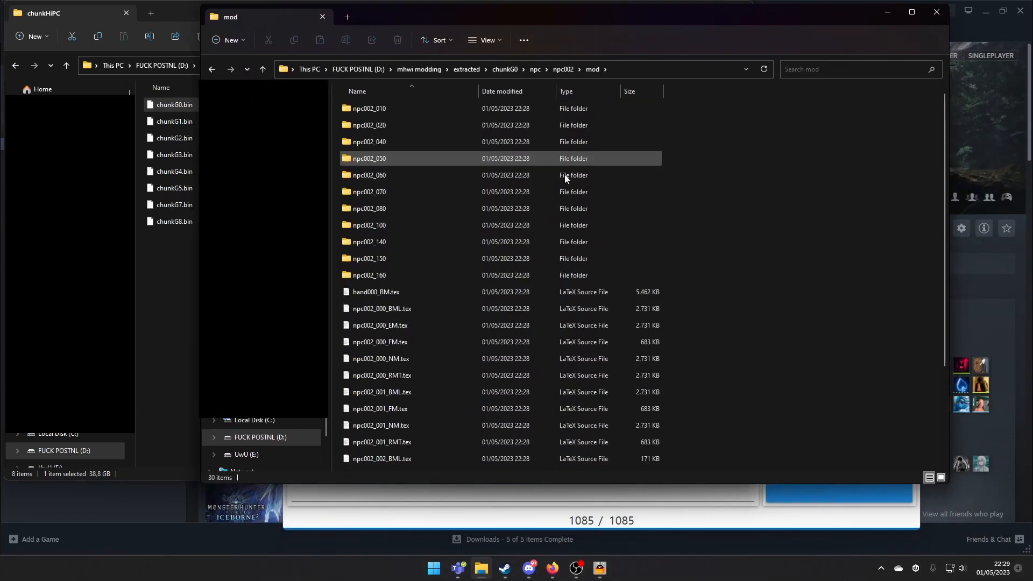
- Scroll through the extracted npc002 mod folder's face, facial and hair textures
{"action": "scroll", "scroll_direction": "down", "scroll_amount": 3}
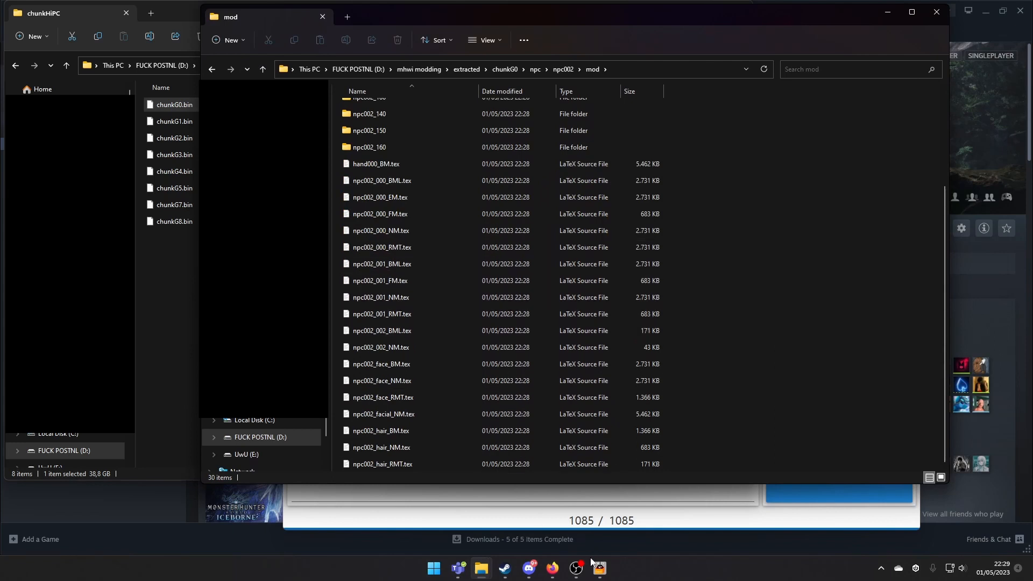